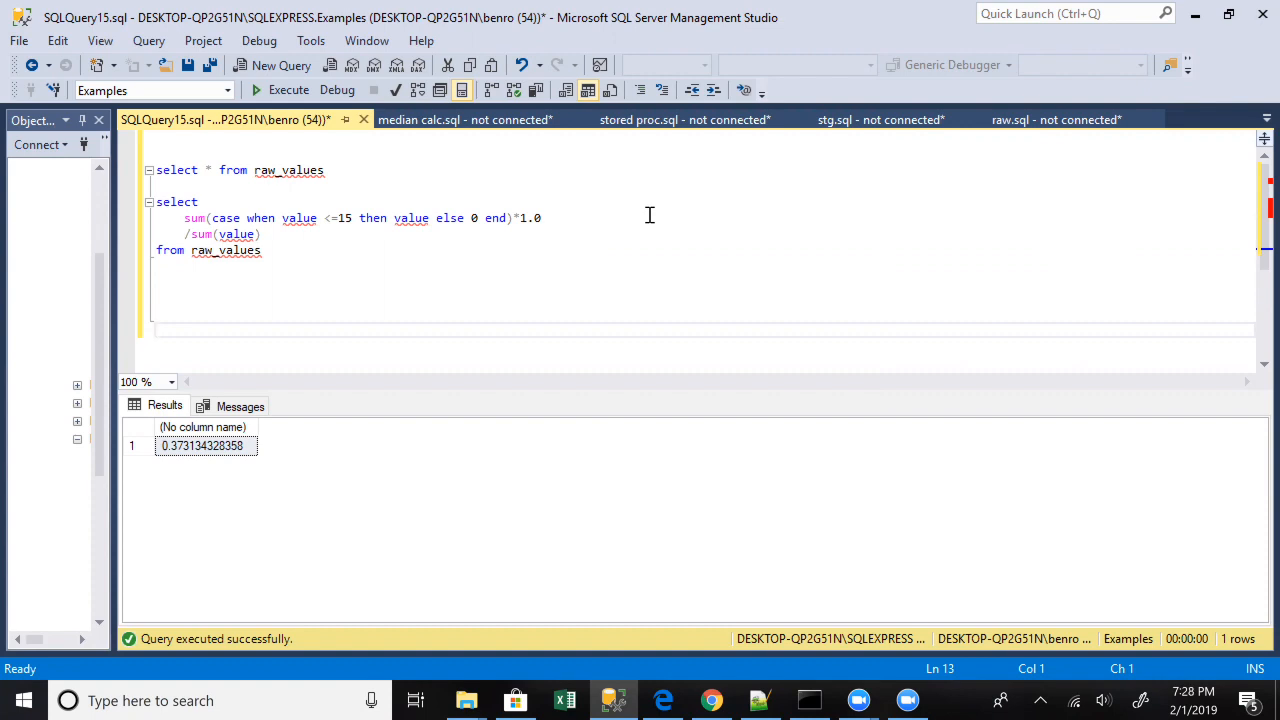
pyautogui.moveTo(469, 191)
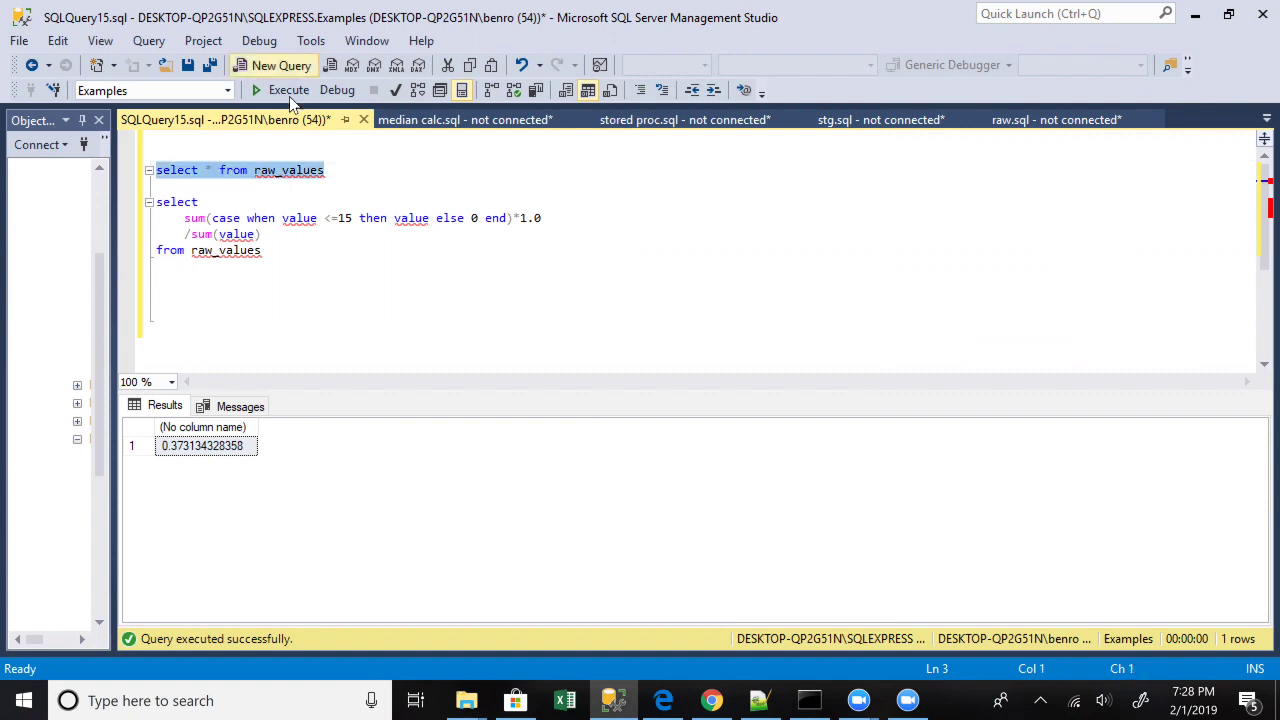
# List all raw_values rows, then run the ratio query without *1.0, returning 0.
pyautogui.click(288, 89)
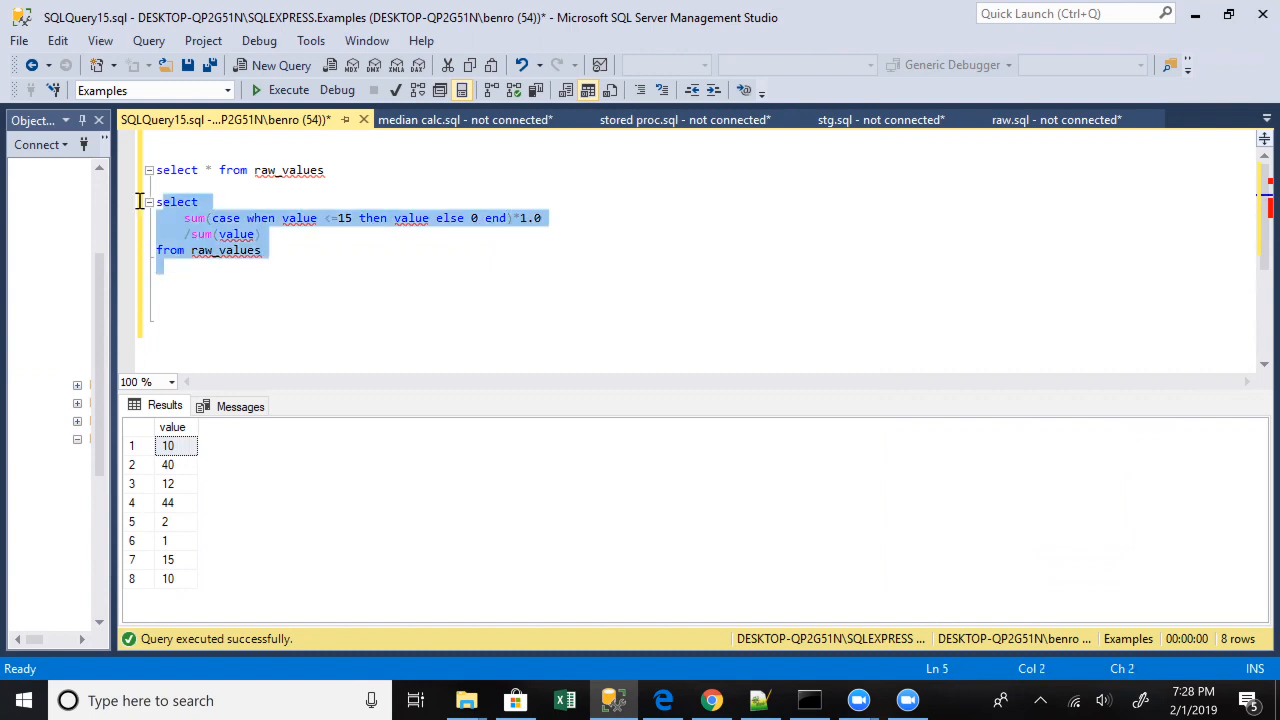
pyautogui.click(288, 90)
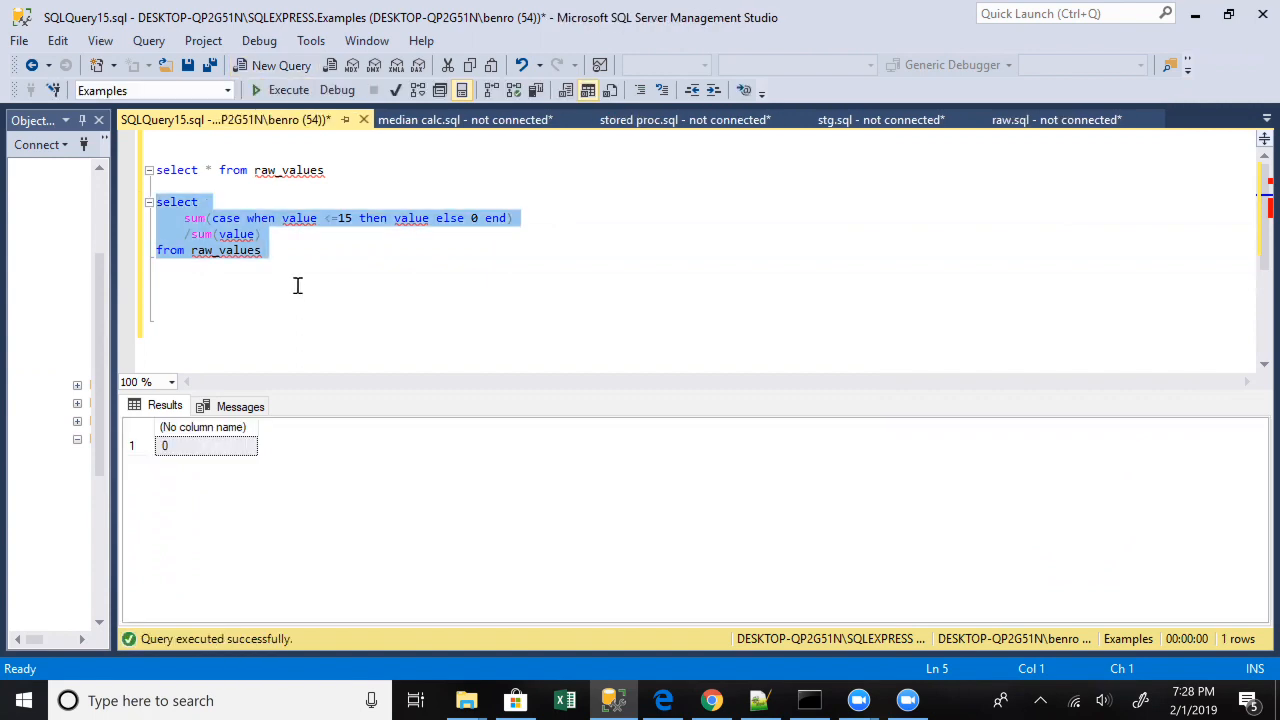
# Add *1.0 back after the numerator sum of the ratio query.
pyautogui.write('*1')
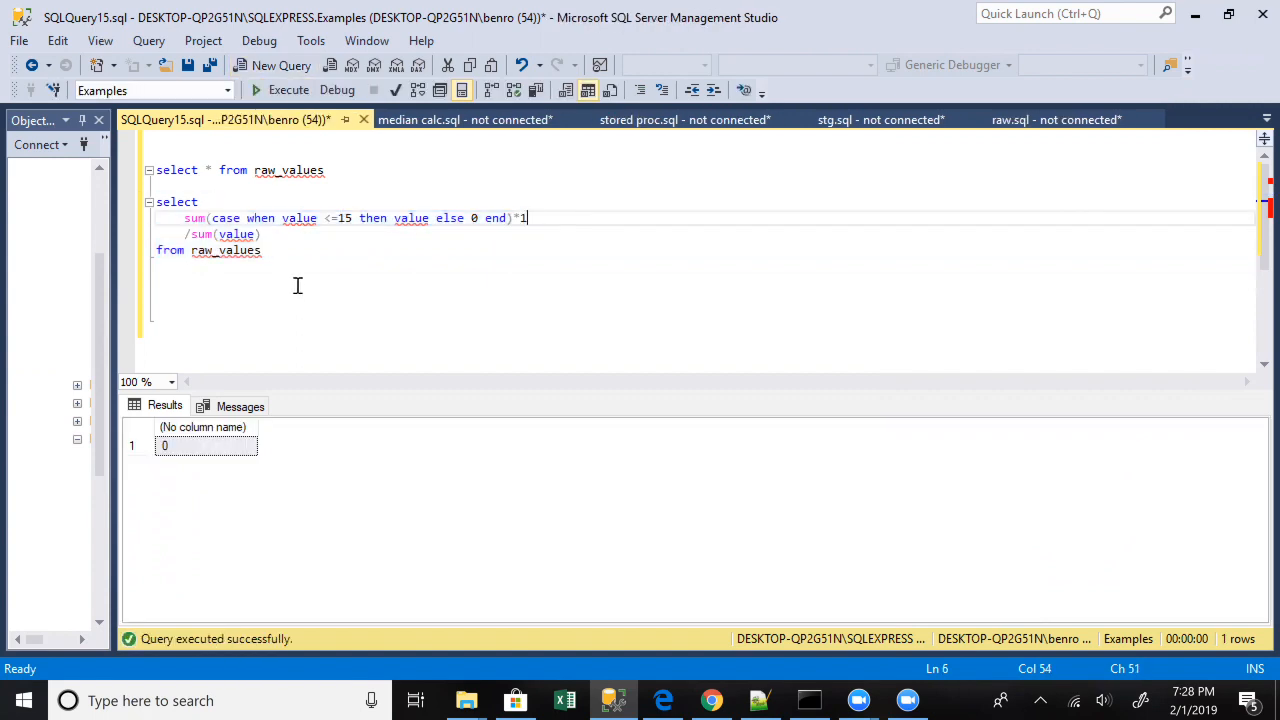
pyautogui.write('.0')
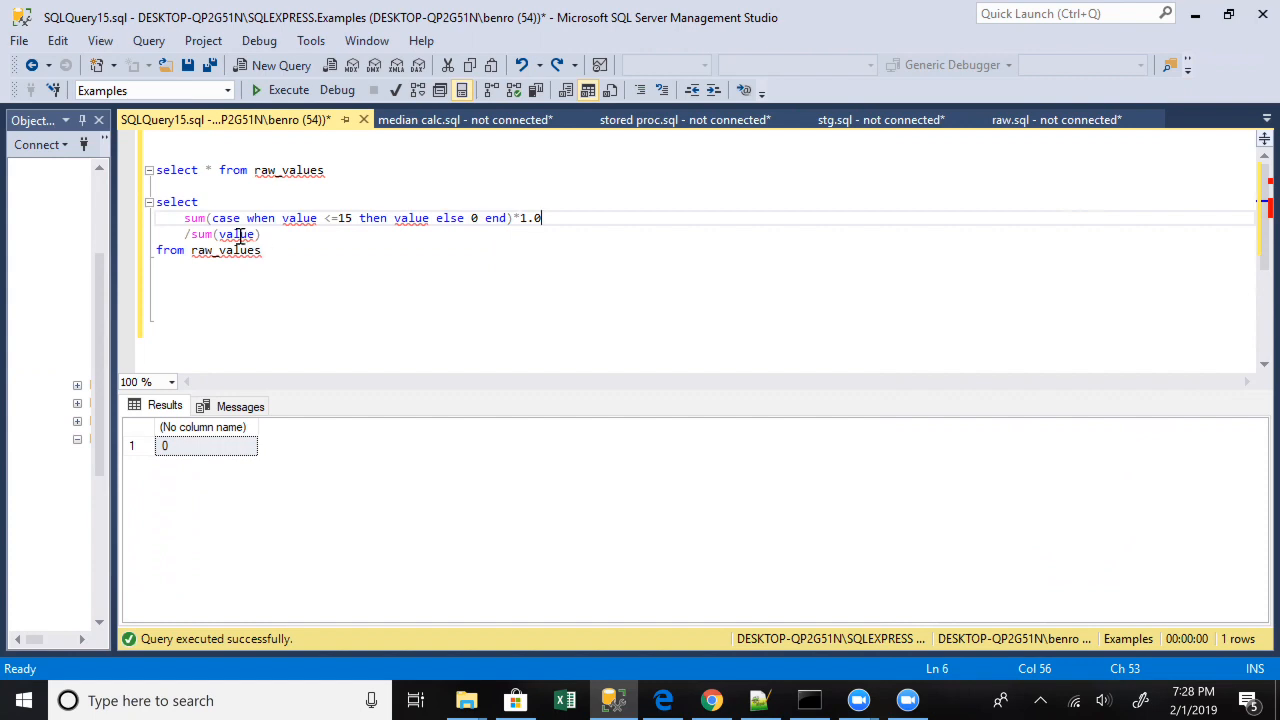
# Replace 'value' in the denominator sum with case when value >1000 then 1 else 0 end.
pyautogui.doubleClick(237, 234)
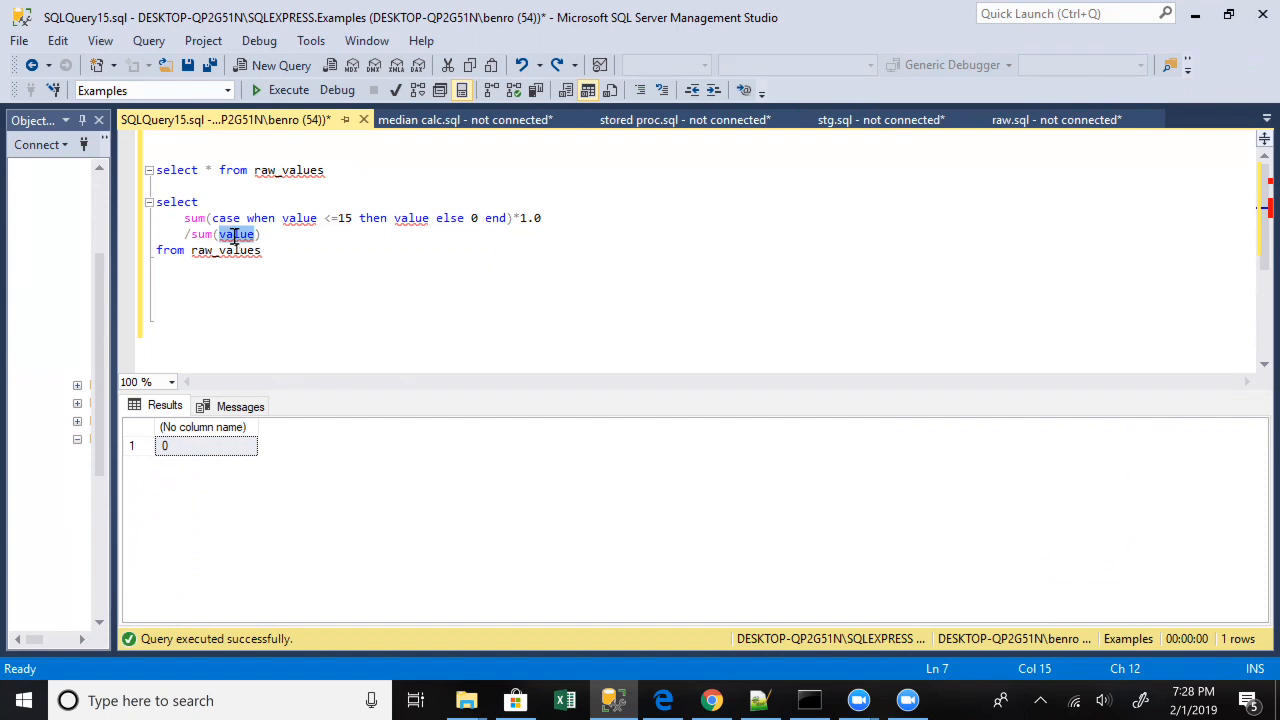
pyautogui.write('case')
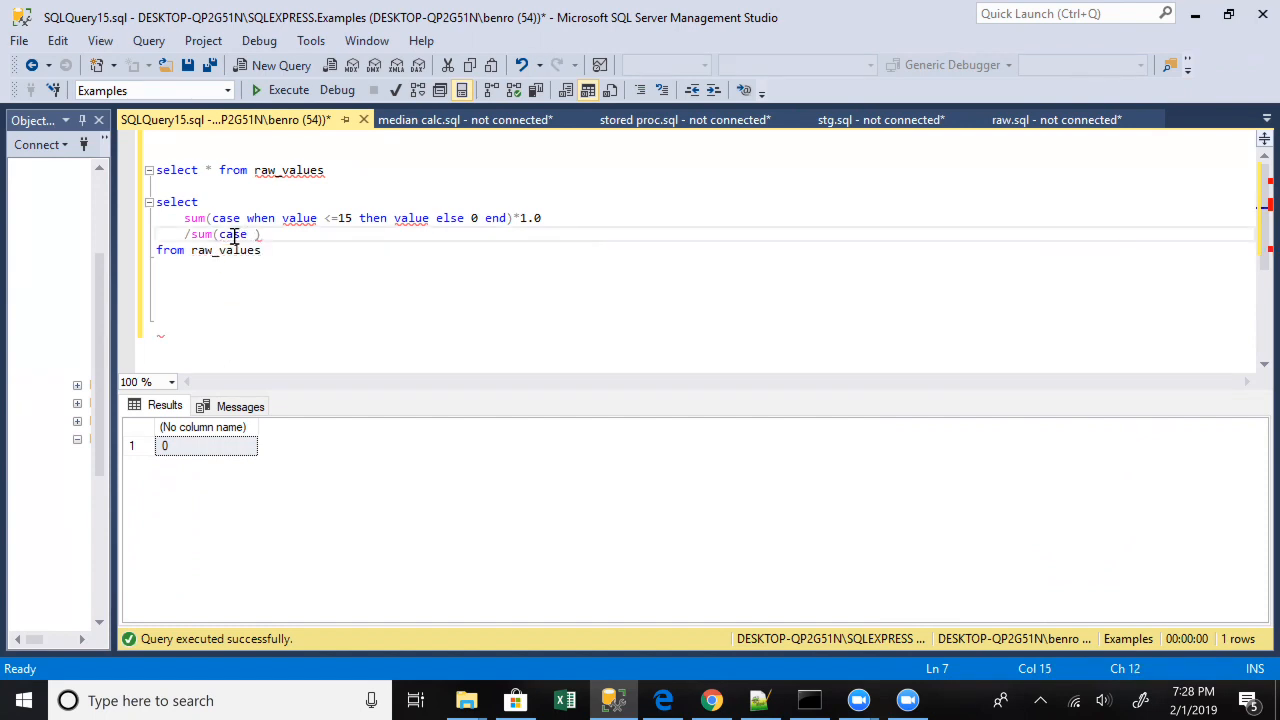
pyautogui.write('when')
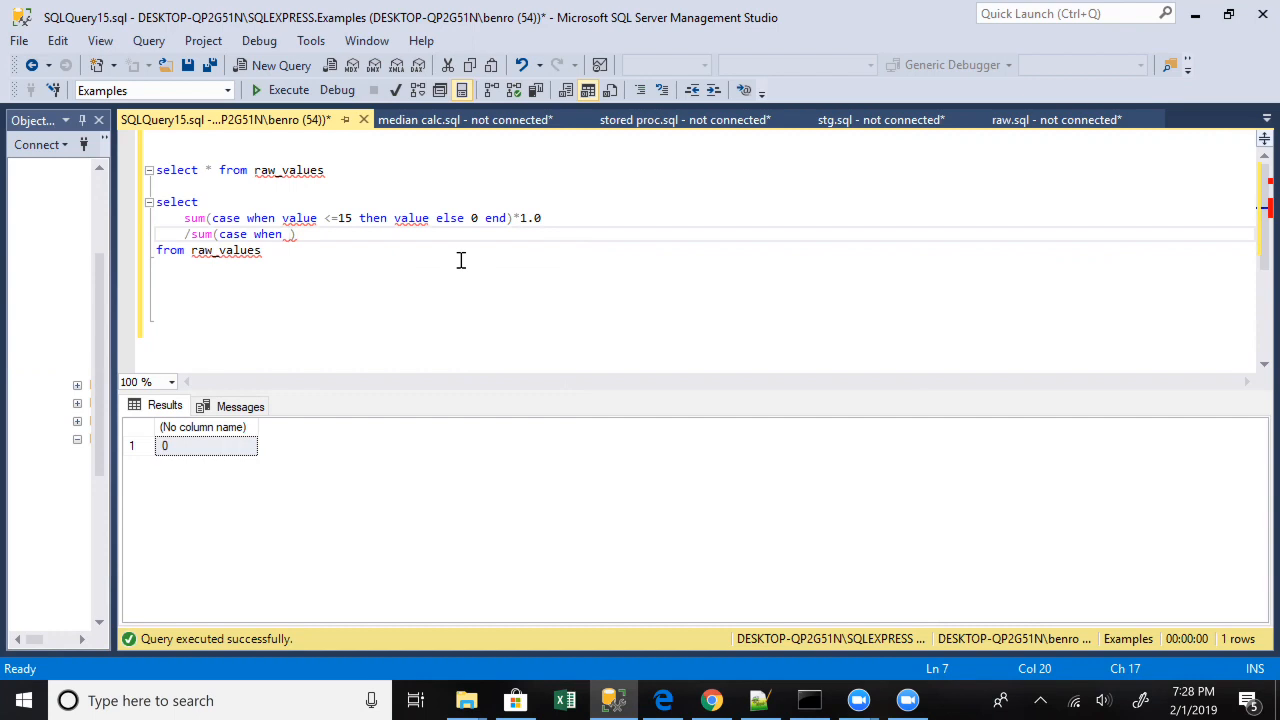
pyautogui.write('value')
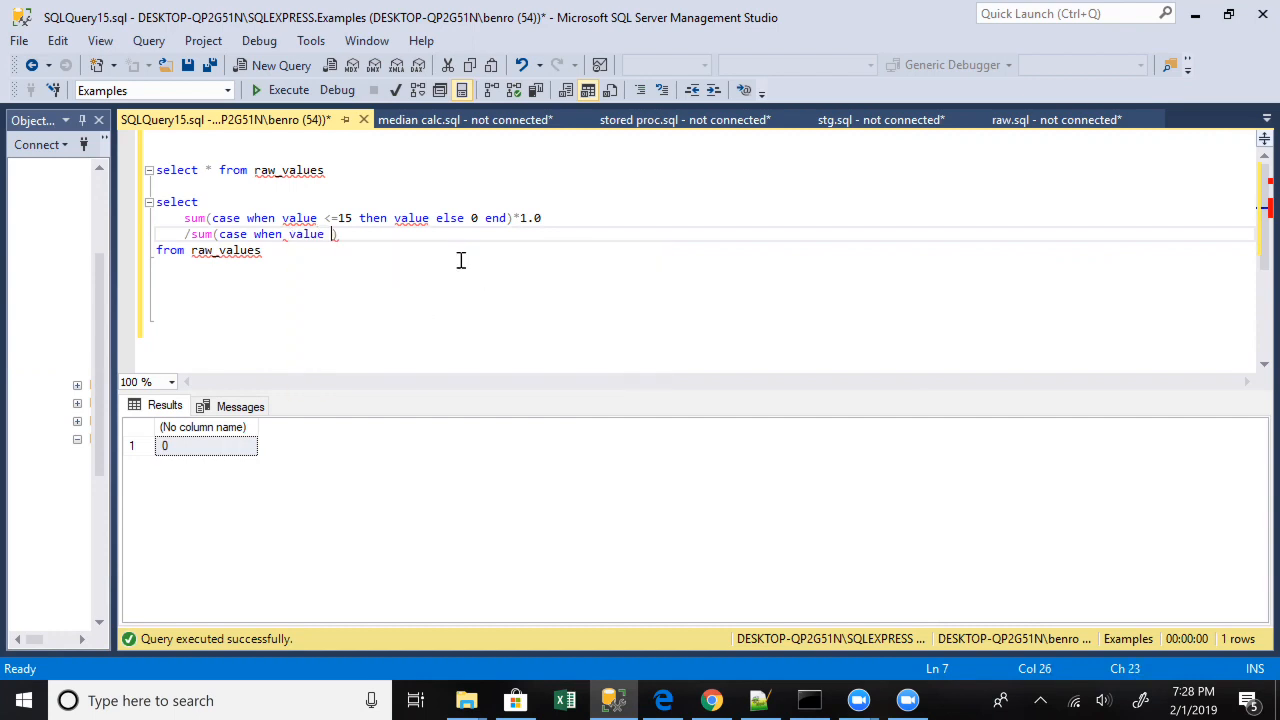
pyautogui.write('>1000 then 1 else 0 end')
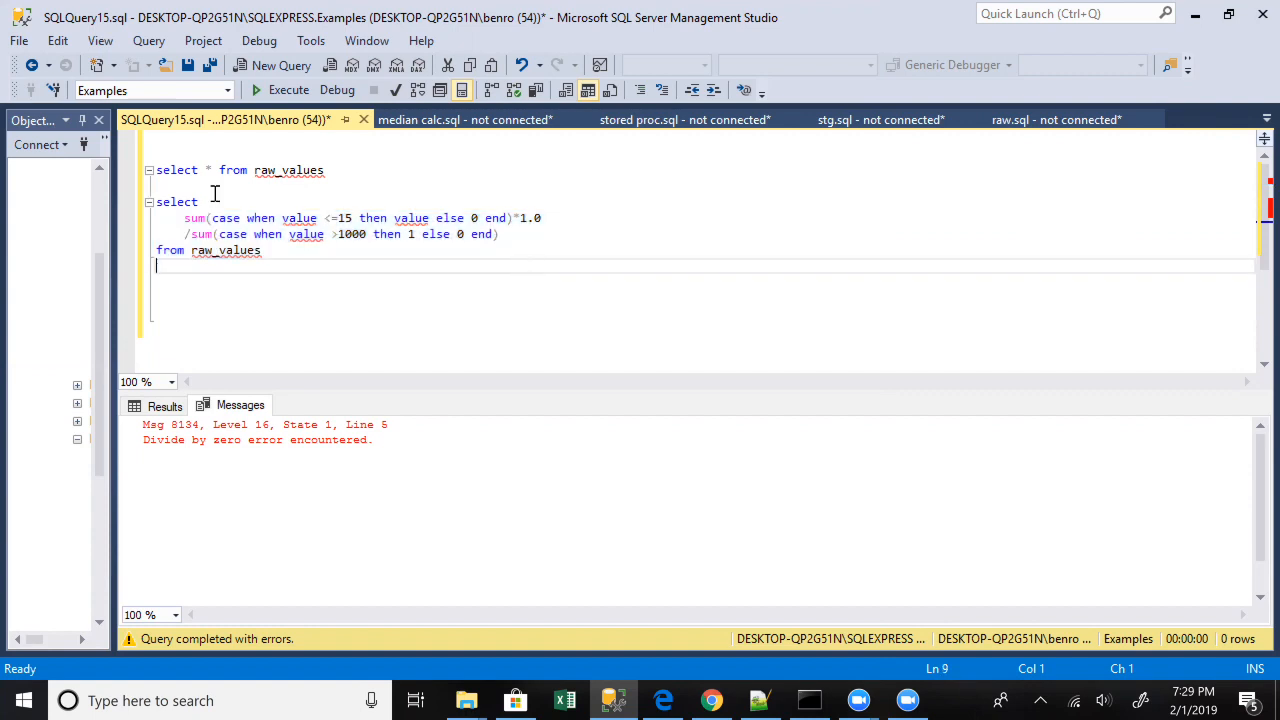
pyautogui.moveTo(258, 201)
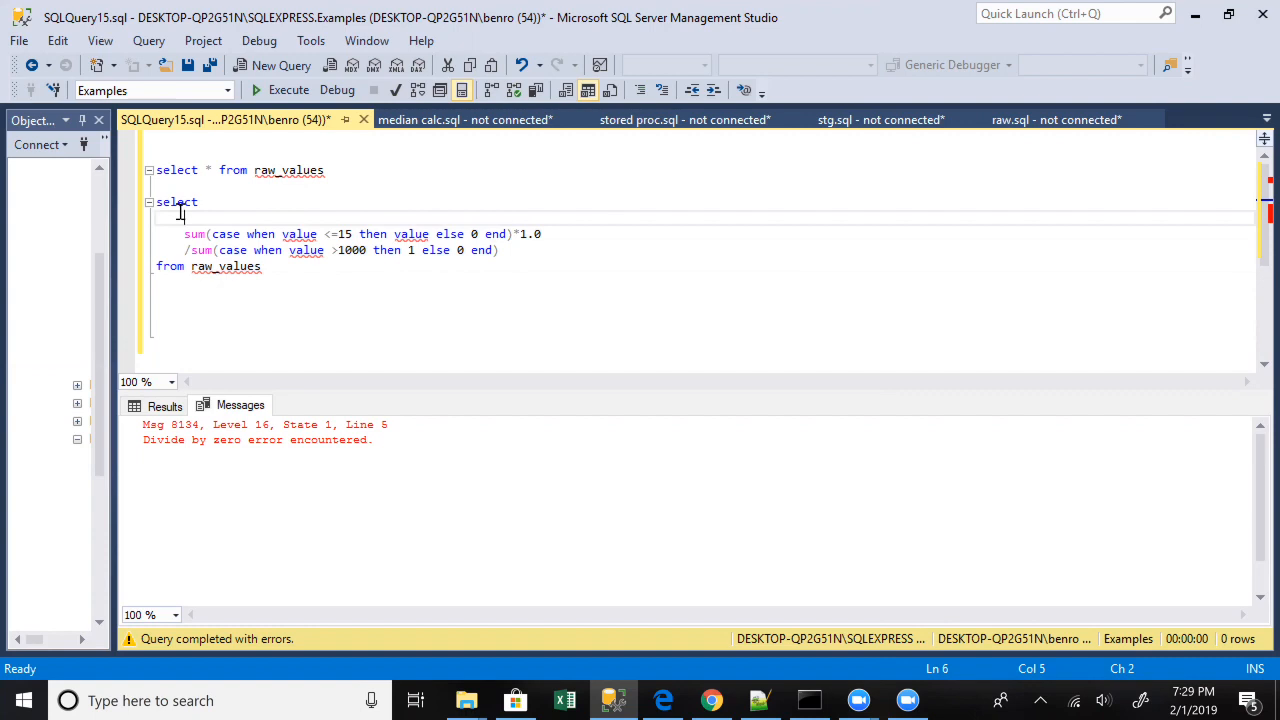
# Write case when the over-1000 sum = 0 then (numerator sum*1.0)+1/1 above the ratio.
pyautogui.write('cas')
pyautogui.write('t')
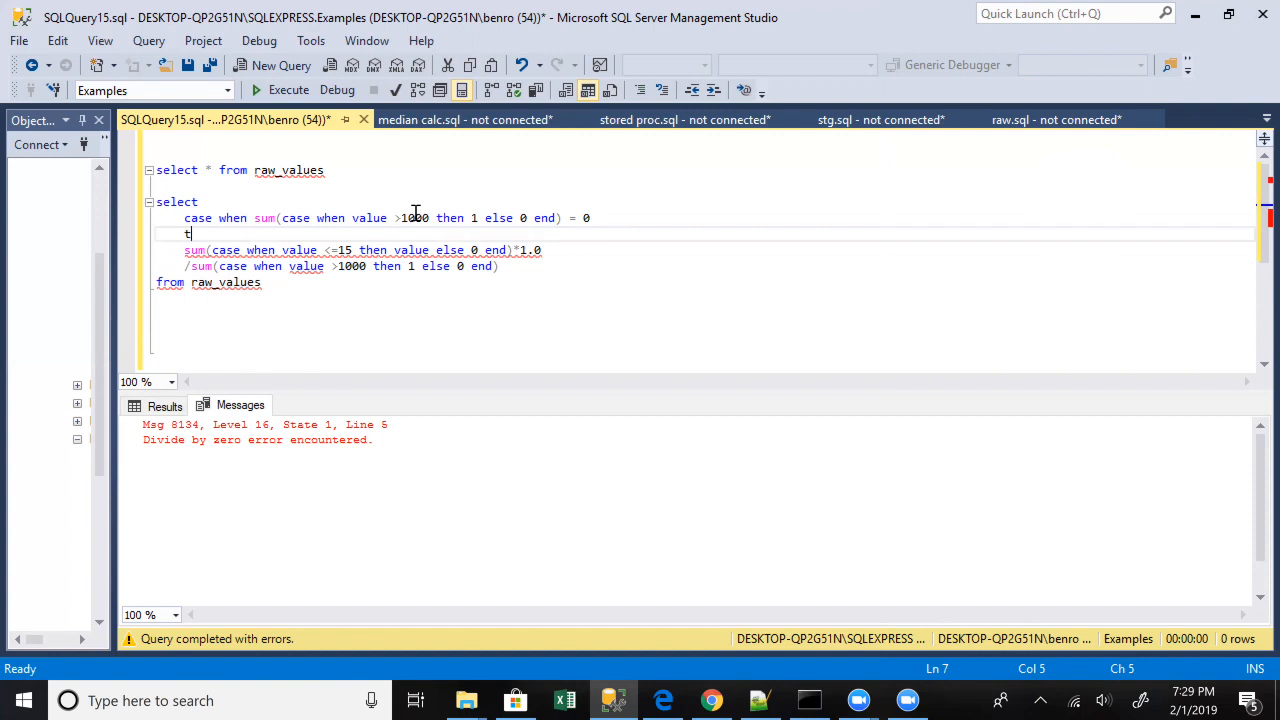
pyautogui.write('hen')
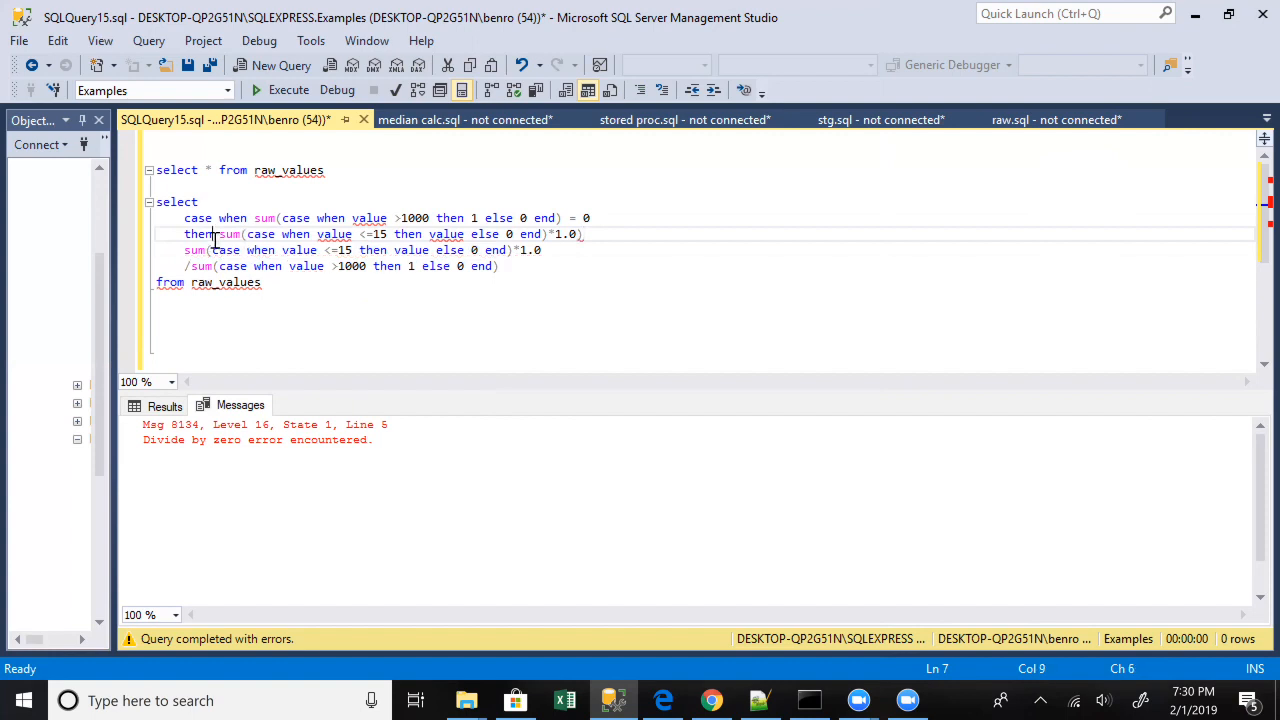
pyautogui.write('(')
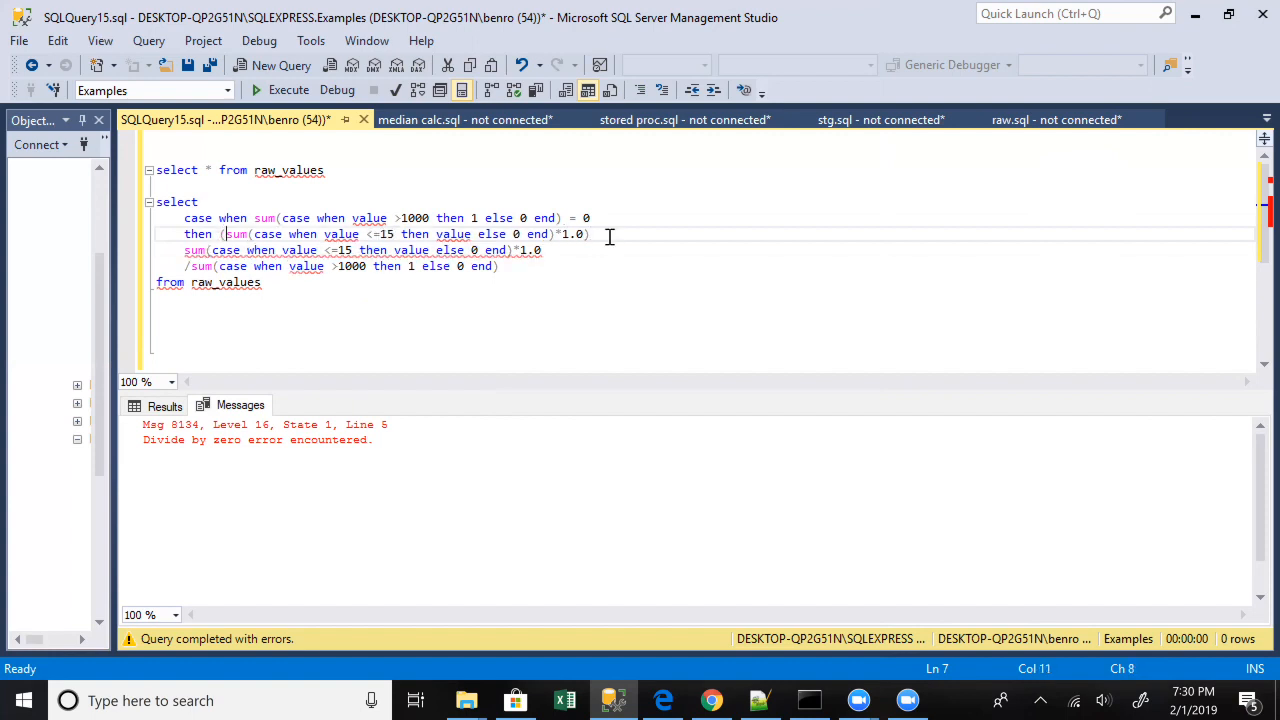
pyautogui.write('+1/1')
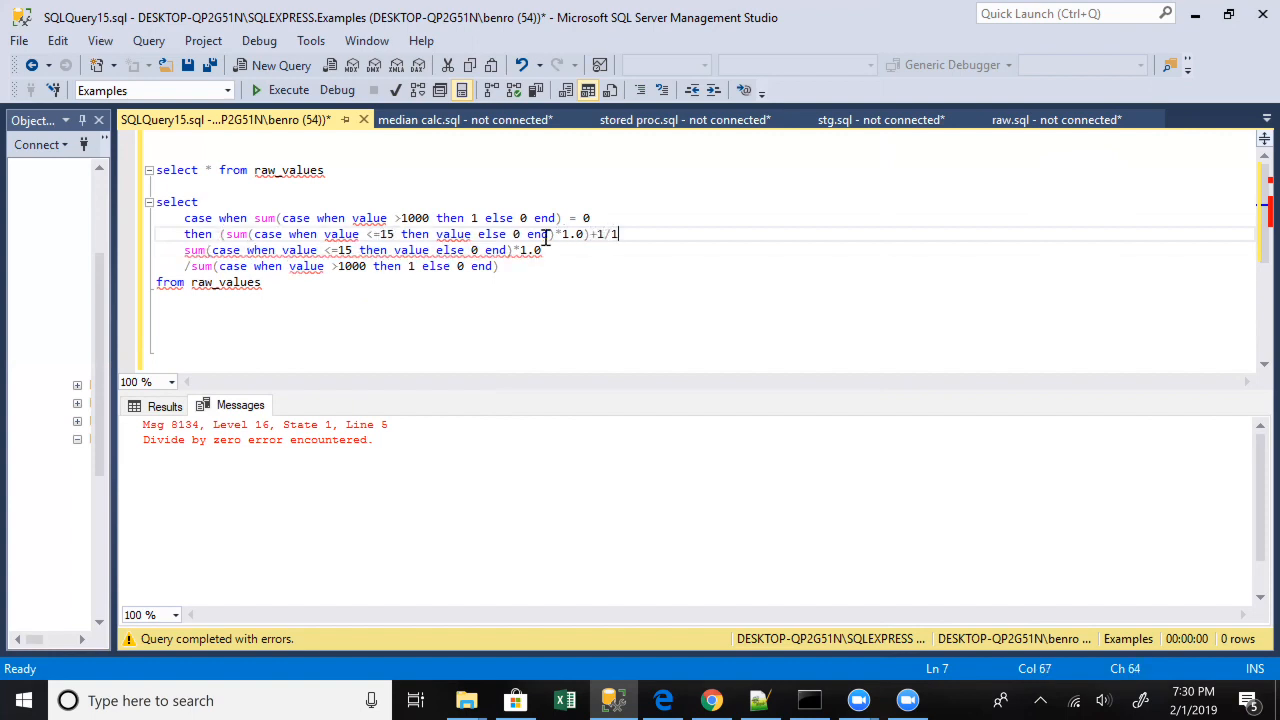
pyautogui.press('Enter')
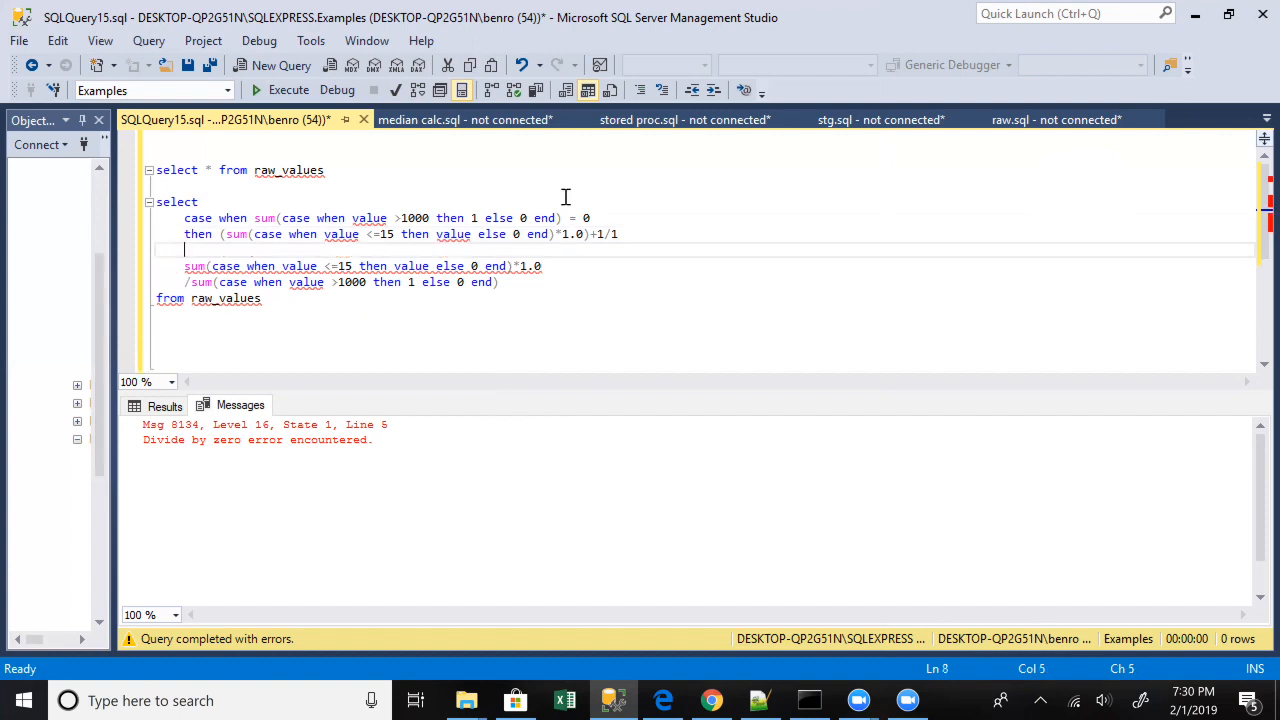
# Put the original ratio in an else branch, close with end, and execute, returning 51.
pyautogui.write('else')
pyautogui.write('end')
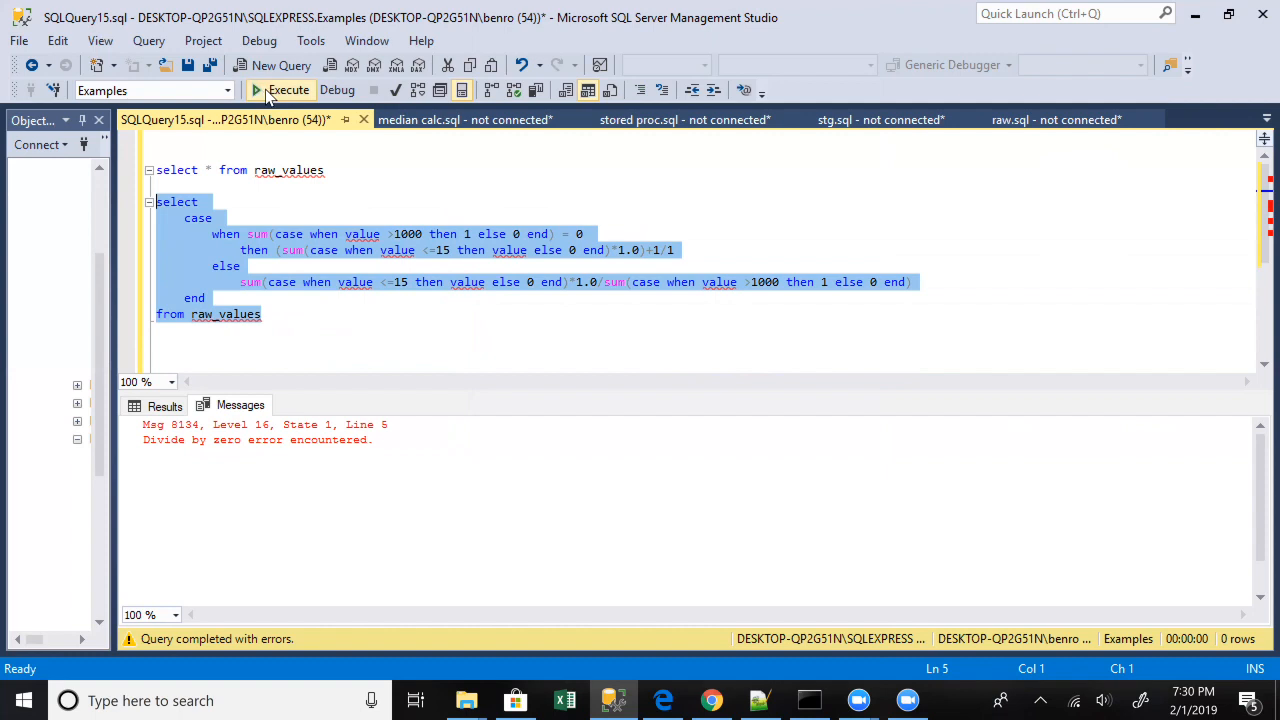
pyautogui.click(288, 90)
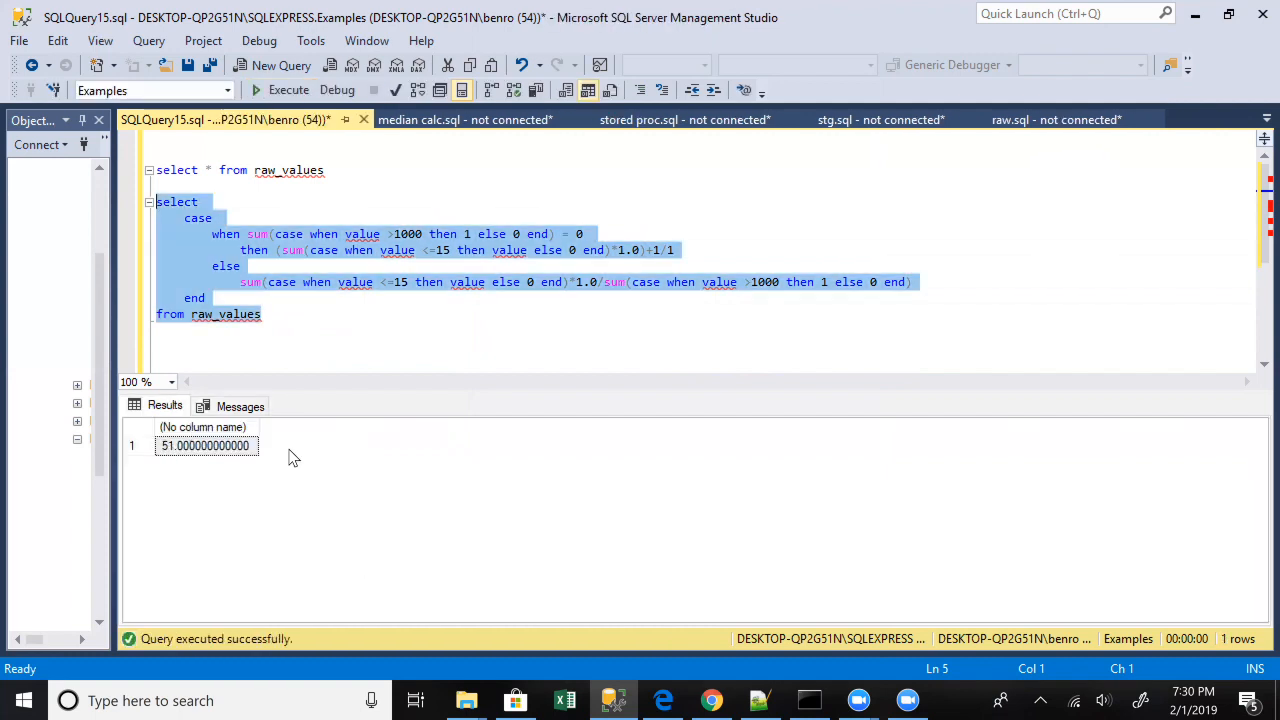
pyautogui.moveTo(438, 434)
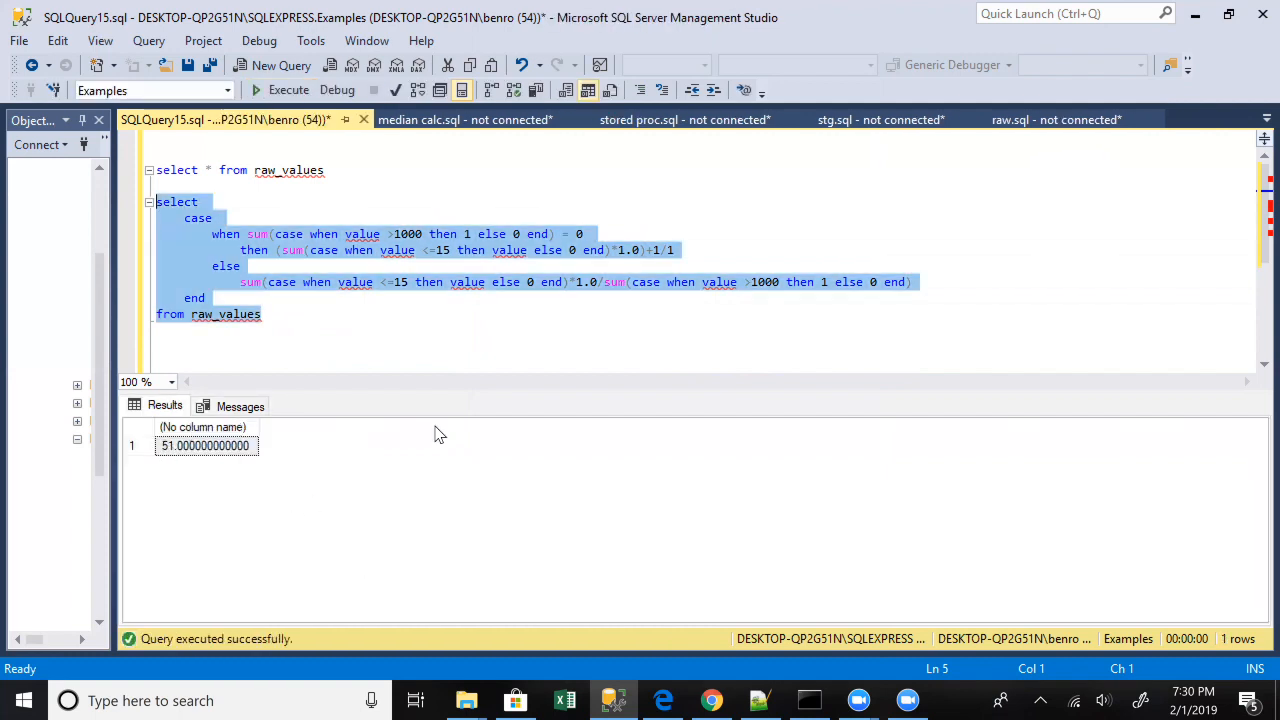